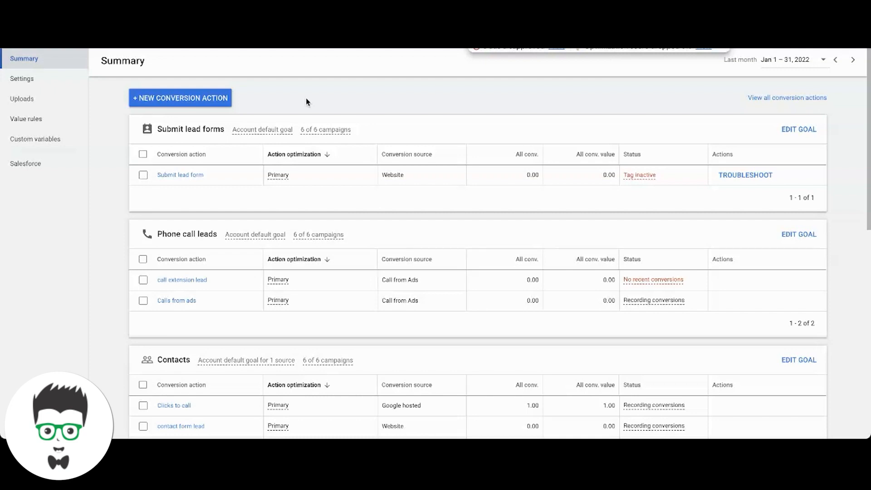
pyautogui.moveTo(439, 108)
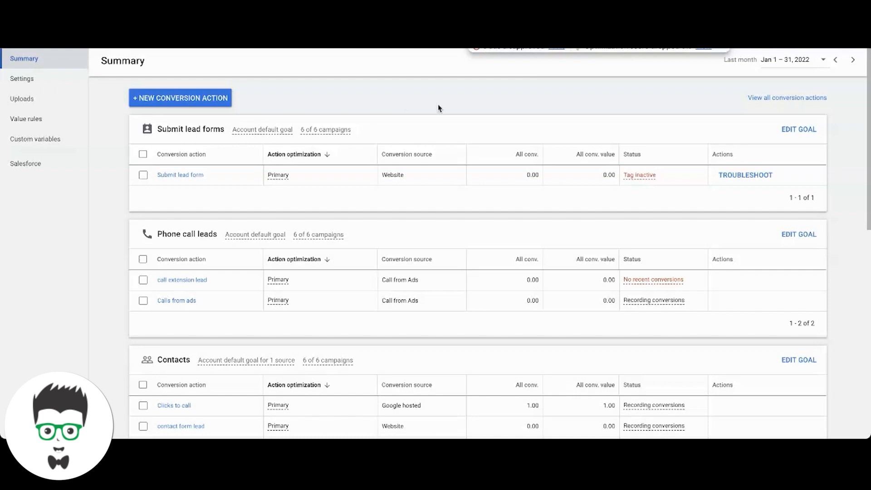
pyautogui.moveTo(362, 105)
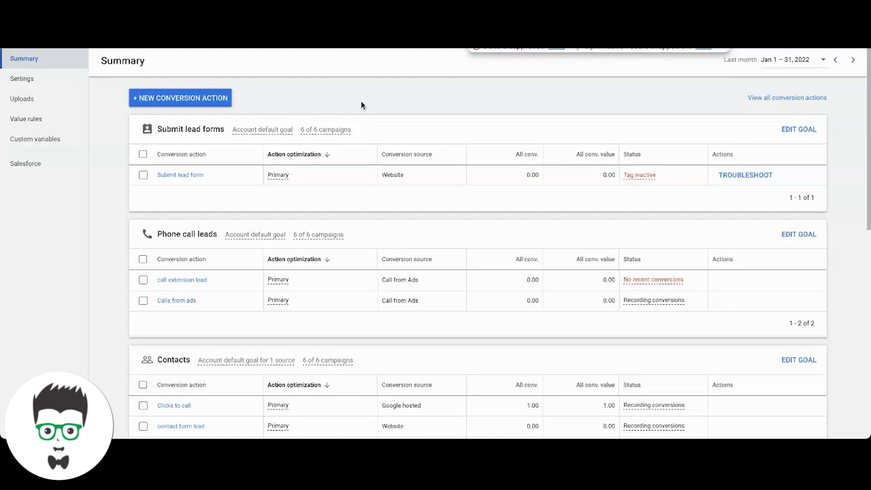
pyautogui.moveTo(331, 94)
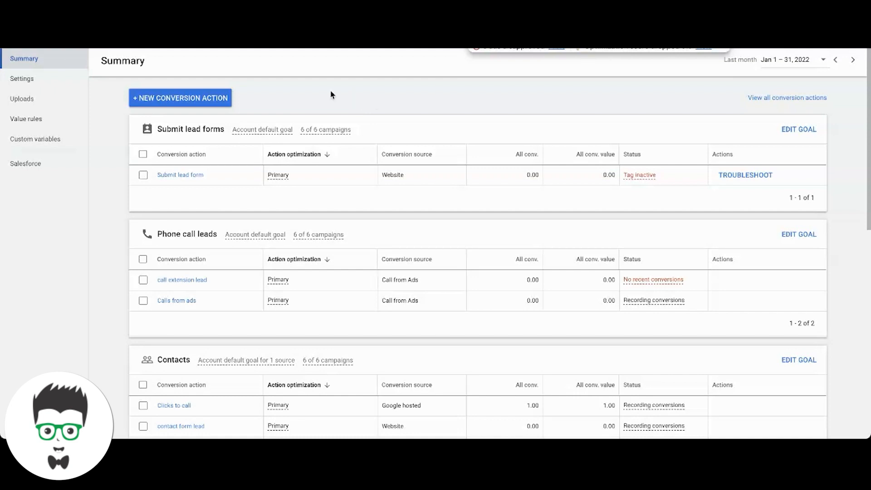
pyautogui.moveTo(359, 96)
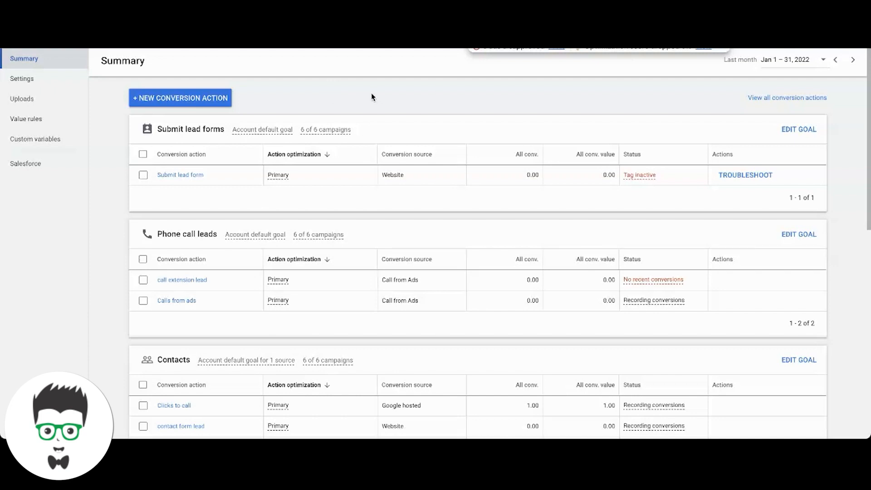
pyautogui.moveTo(343, 103)
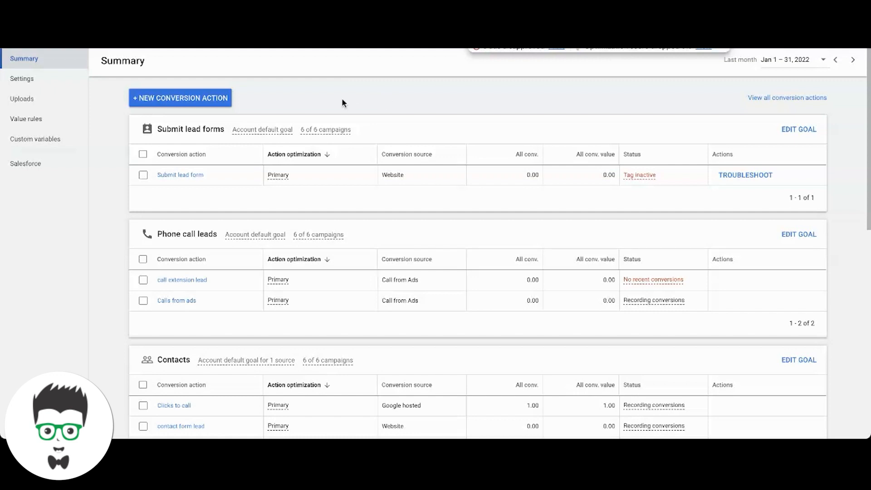
pyautogui.moveTo(384, 94)
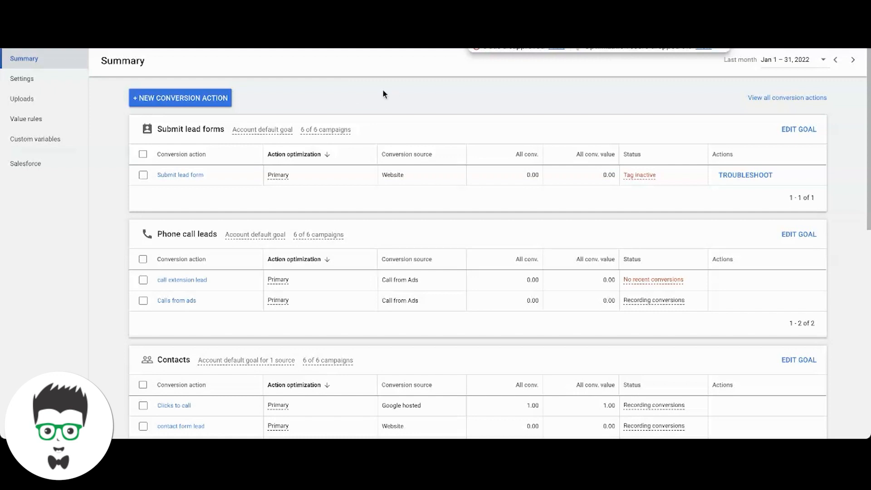
pyautogui.moveTo(336, 102)
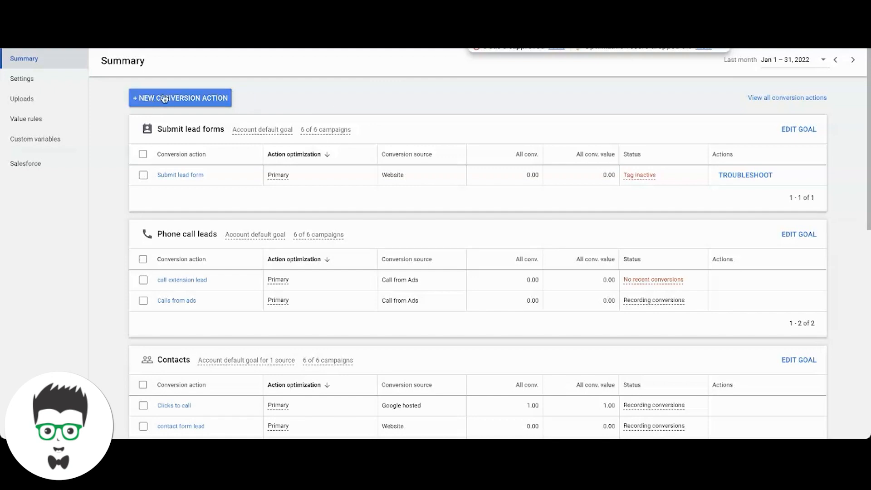
pyautogui.moveTo(310, 101)
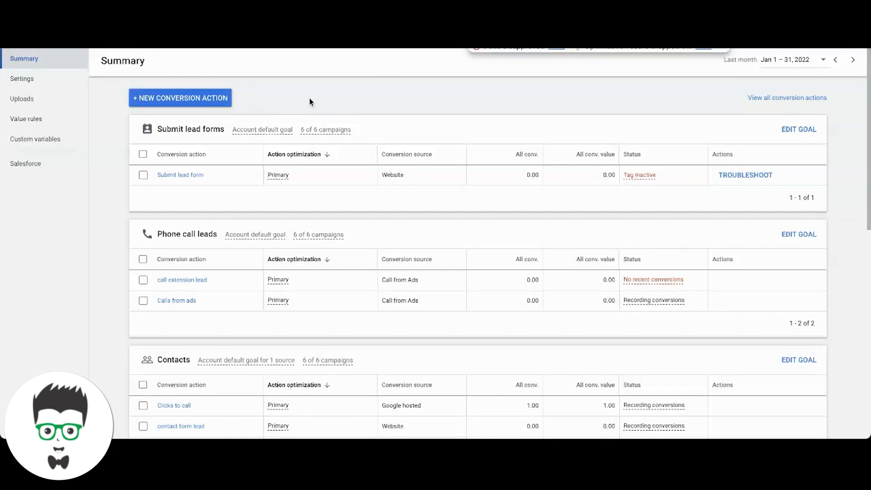
# Start a new Website conversion action and scan the domain clicksgeek.com
pyautogui.click(180, 98)
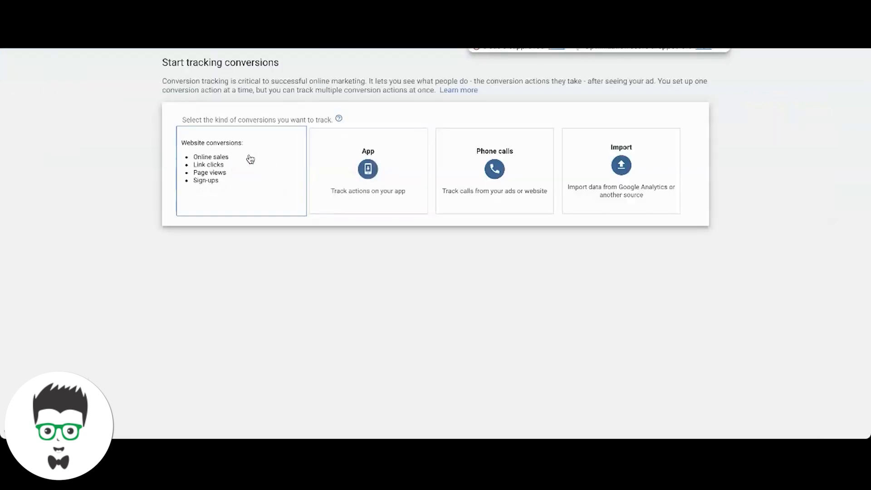
pyautogui.click(241, 171)
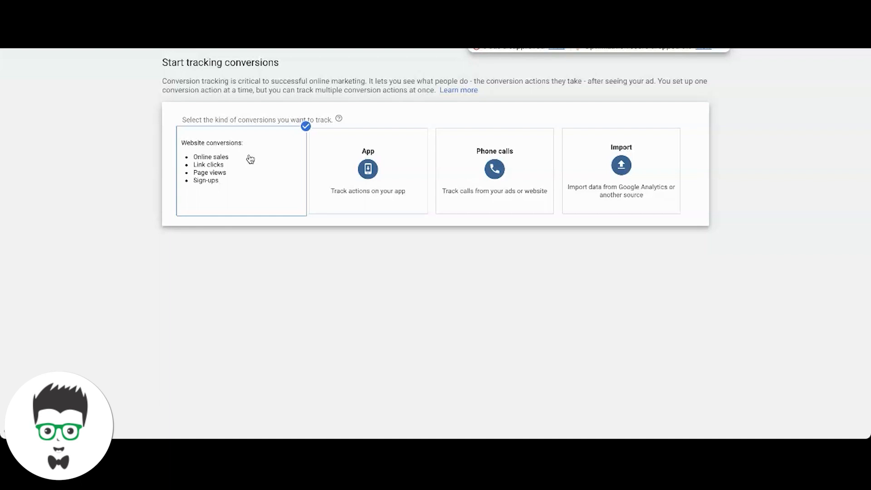
pyautogui.click(241, 169)
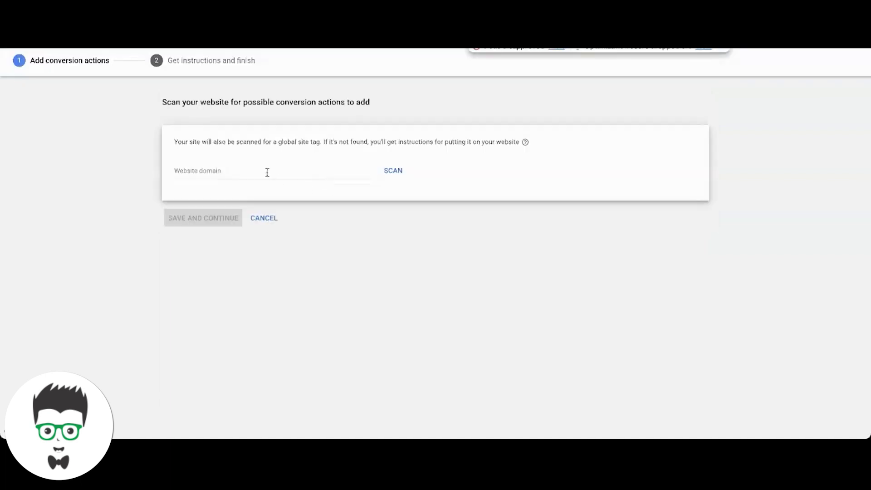
pyautogui.write('clicksgeek.com')
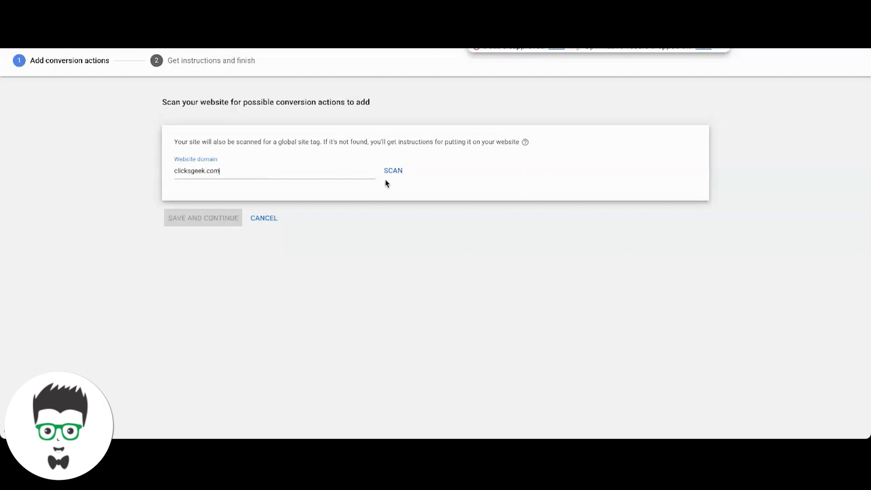
pyautogui.click(393, 171)
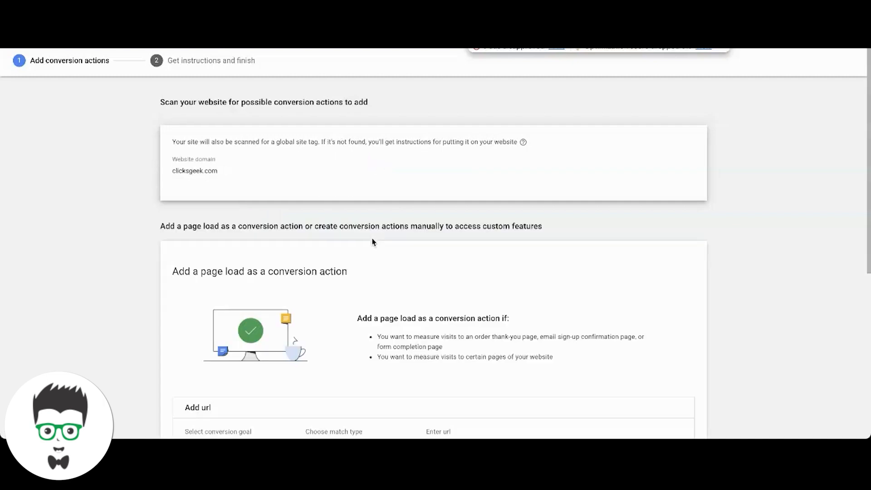
# Add a Contact page-load conversion for URLs containing clciksgeek.com/thank-you
pyautogui.scroll(-3)
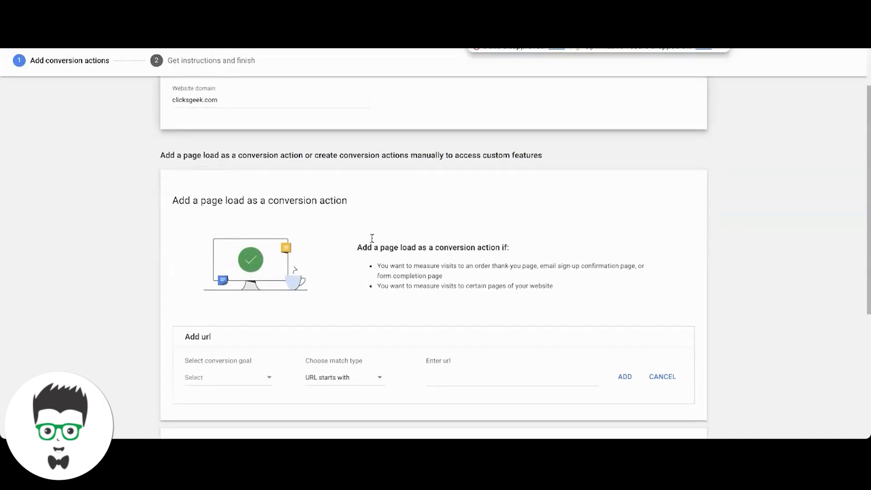
pyautogui.scroll(-3)
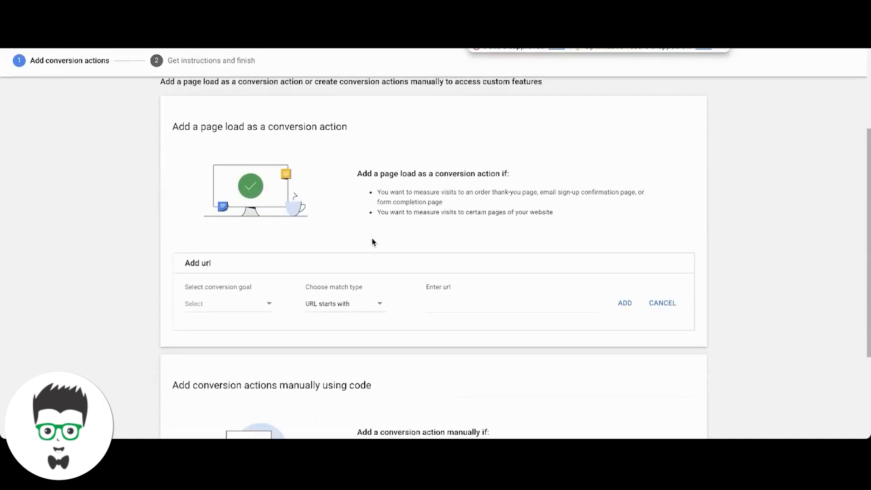
pyautogui.moveTo(435, 186)
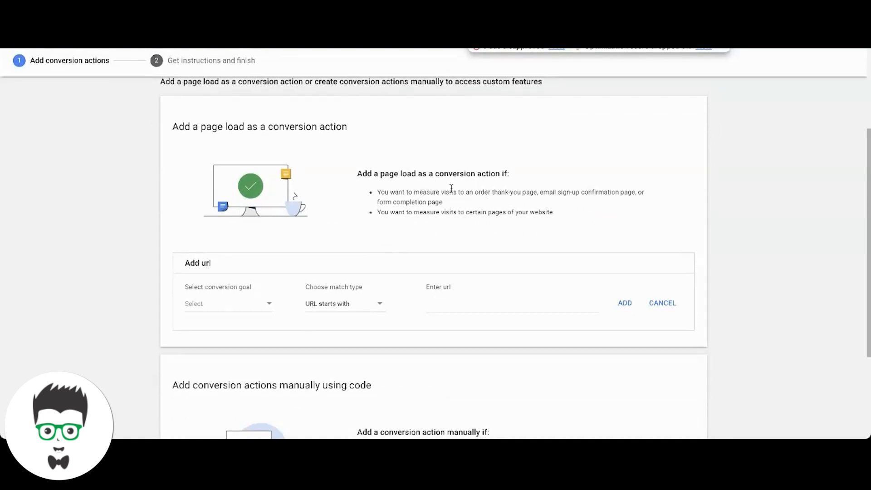
pyautogui.click(228, 304)
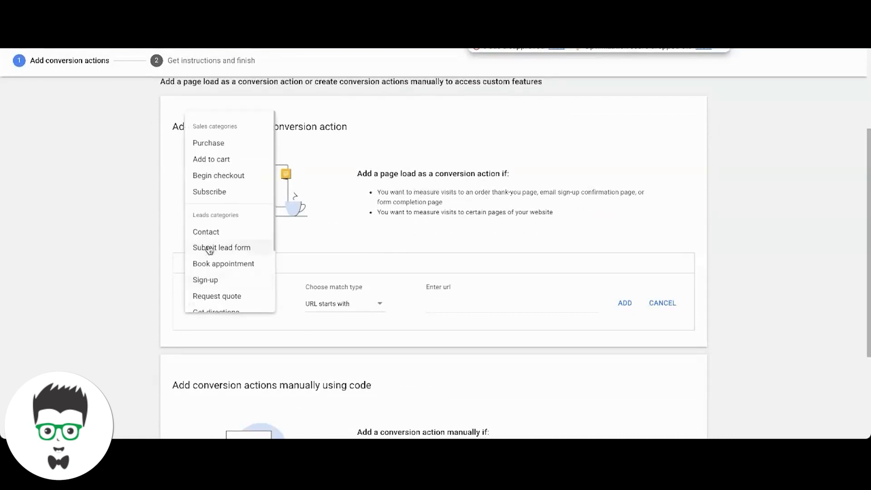
pyautogui.click(206, 232)
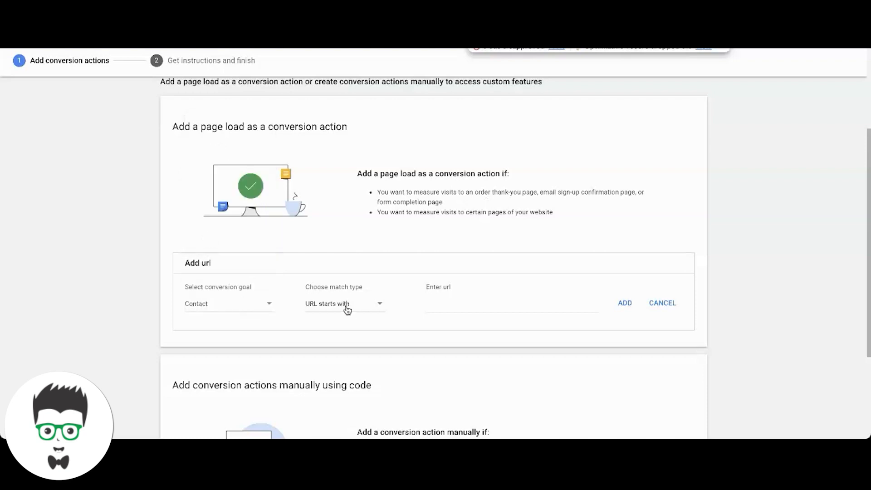
pyautogui.click(344, 303)
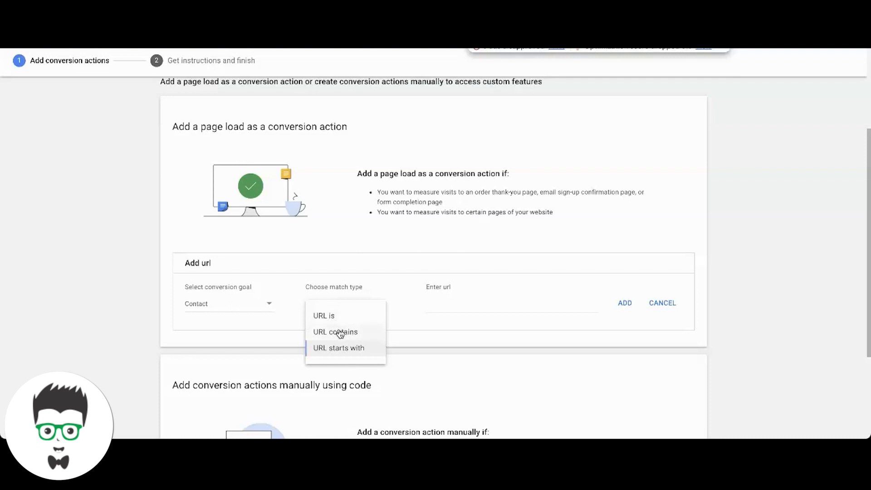
pyautogui.click(335, 332)
pyautogui.write('clciksgeek')
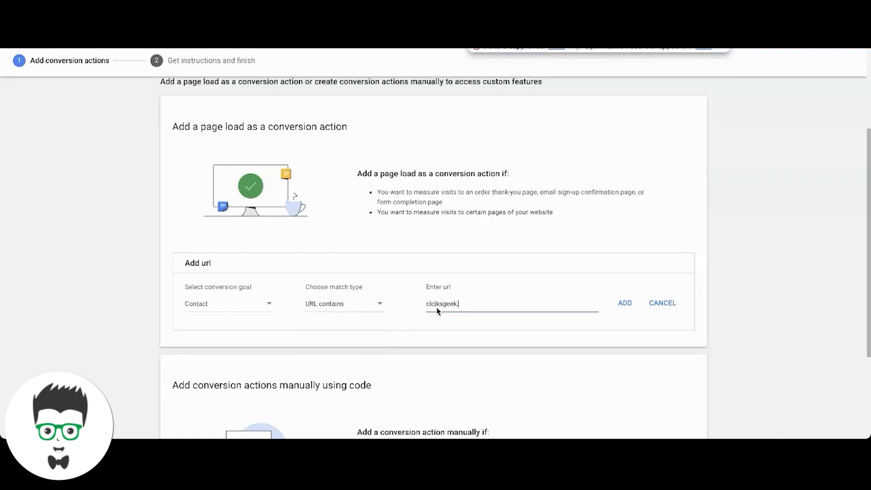
pyautogui.write('com/thank-you')
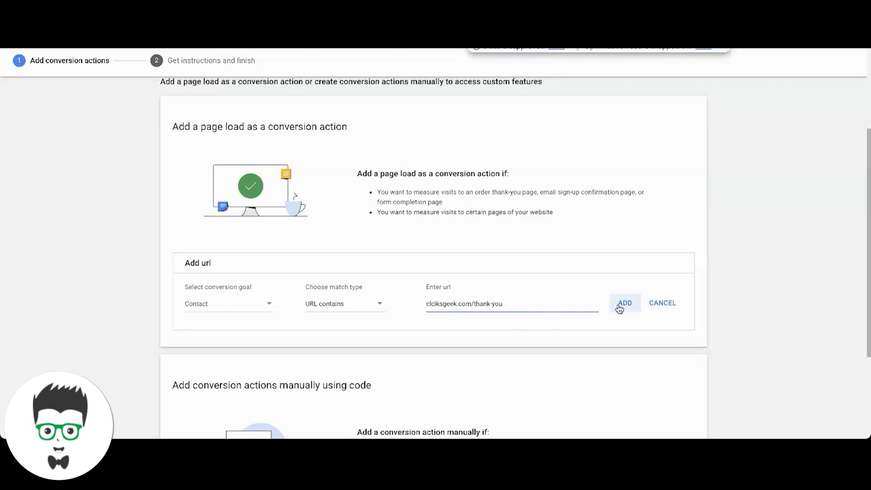
pyautogui.click(624, 303)
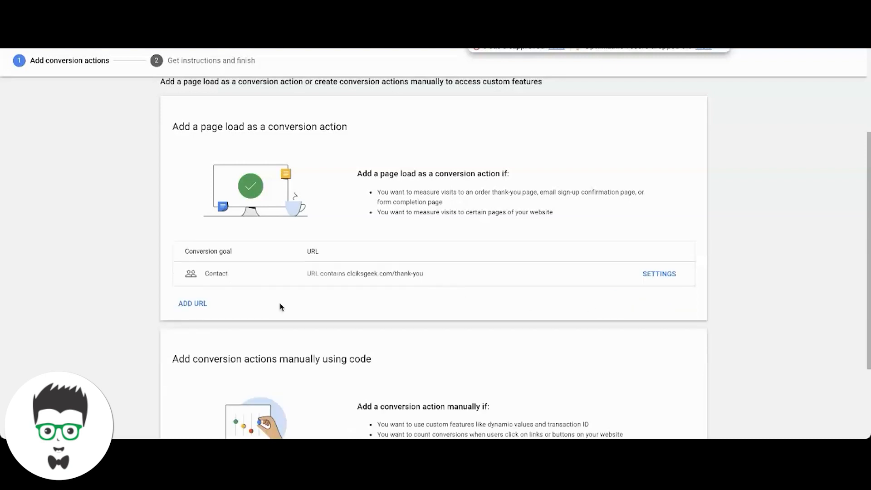
pyautogui.scroll(-3)
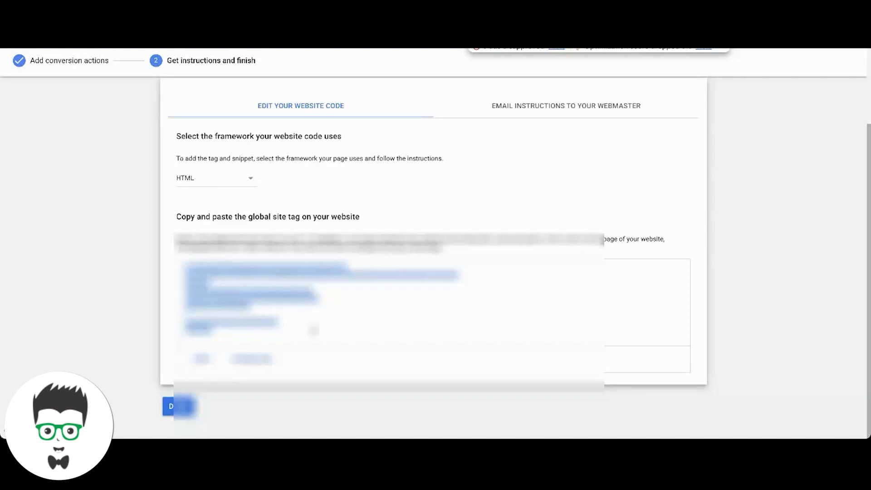
# Finish the thank-you conversion setup and start another new conversion action
pyautogui.click(178, 406)
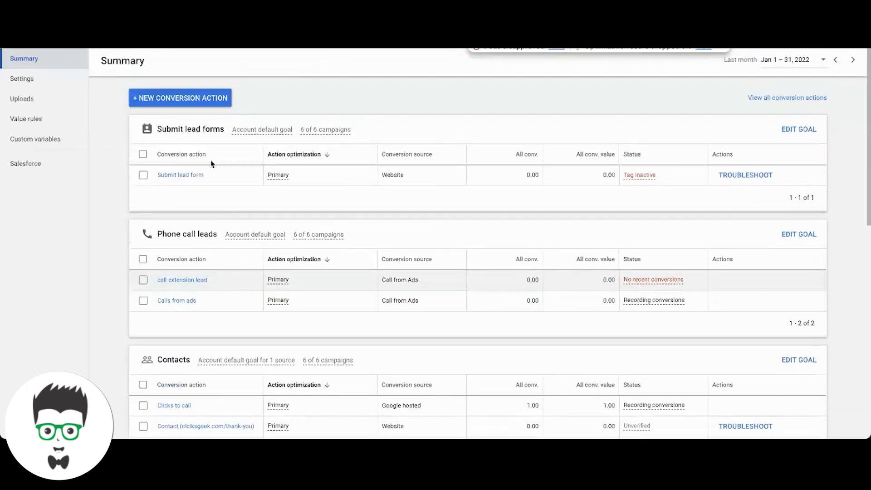
pyautogui.click(180, 98)
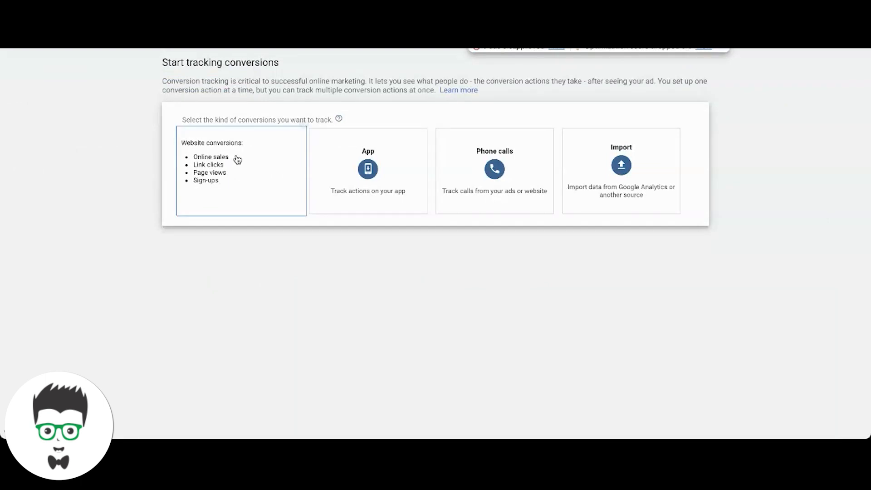
# Choose Website conversions, enter the domain clciksgeek.com, and scroll to the manual option
pyautogui.click(241, 171)
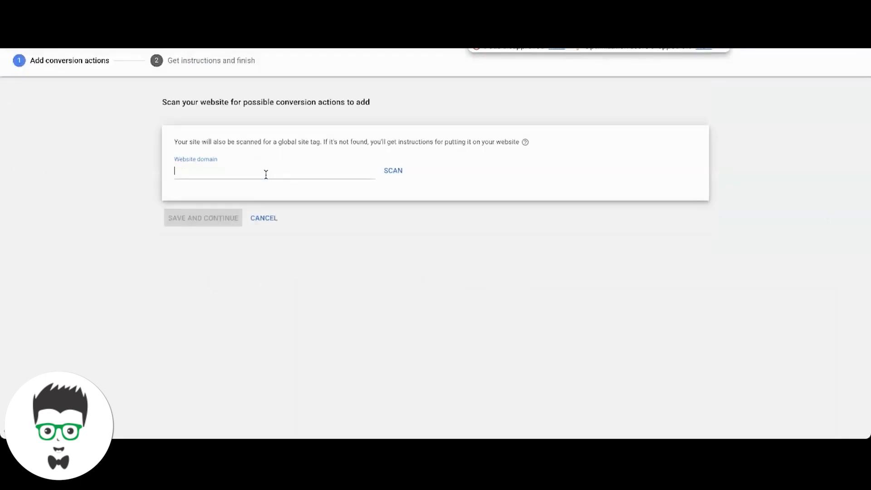
pyautogui.write('clciksgeek.com')
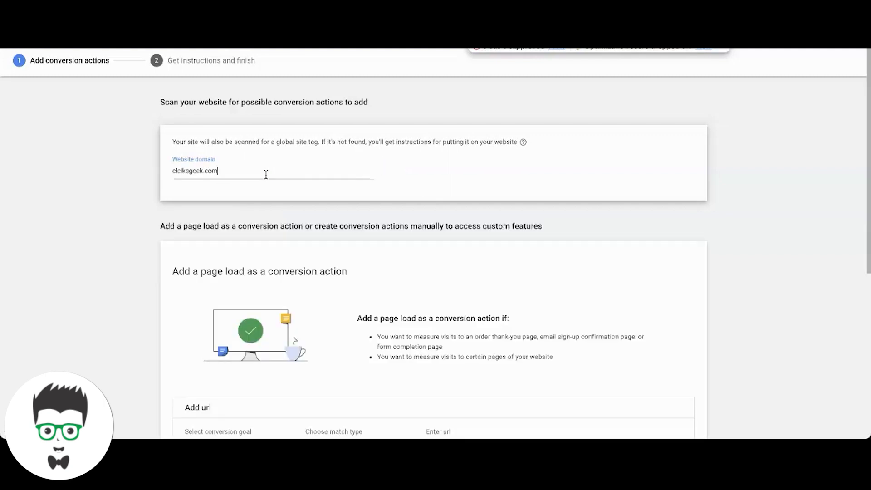
pyautogui.scroll(-3)
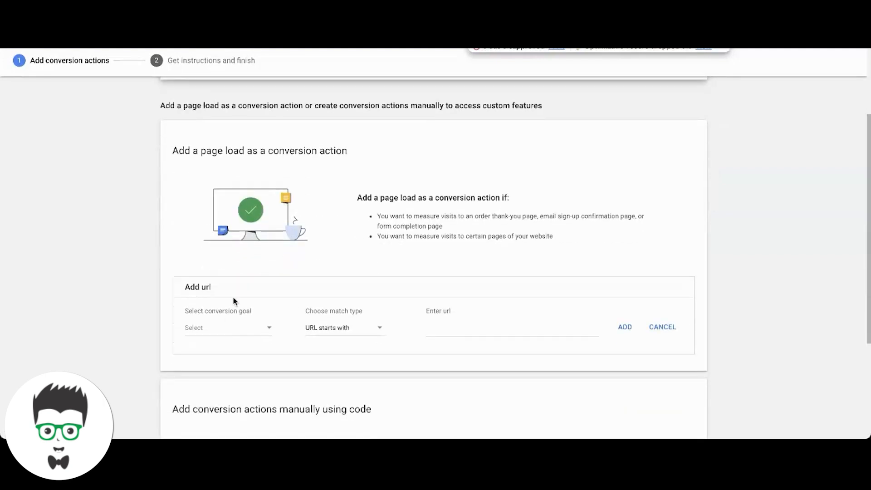
pyautogui.scroll(-3)
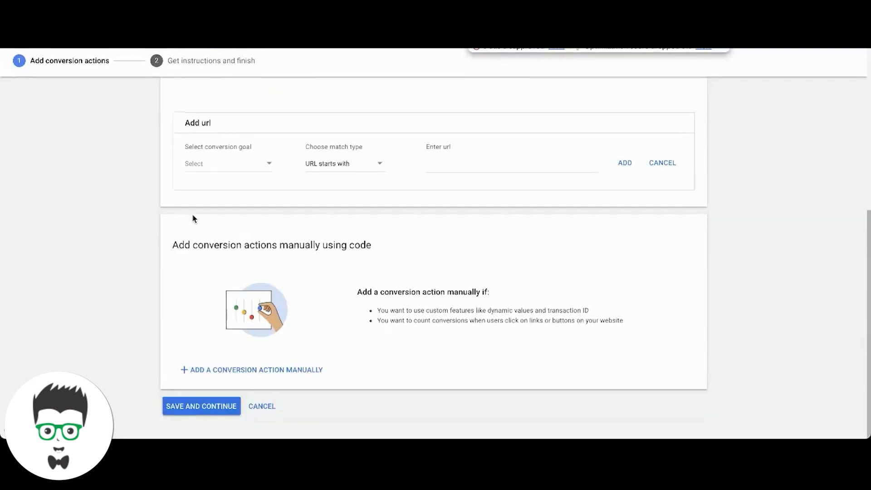
pyautogui.moveTo(288, 377)
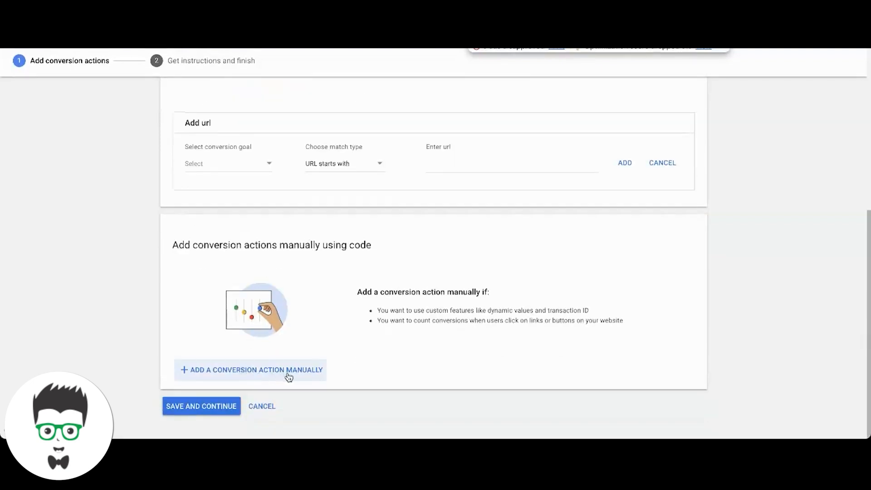
# Add manual conversion 'Contact form lead new' with no value, counting one conversion
pyautogui.click(256, 369)
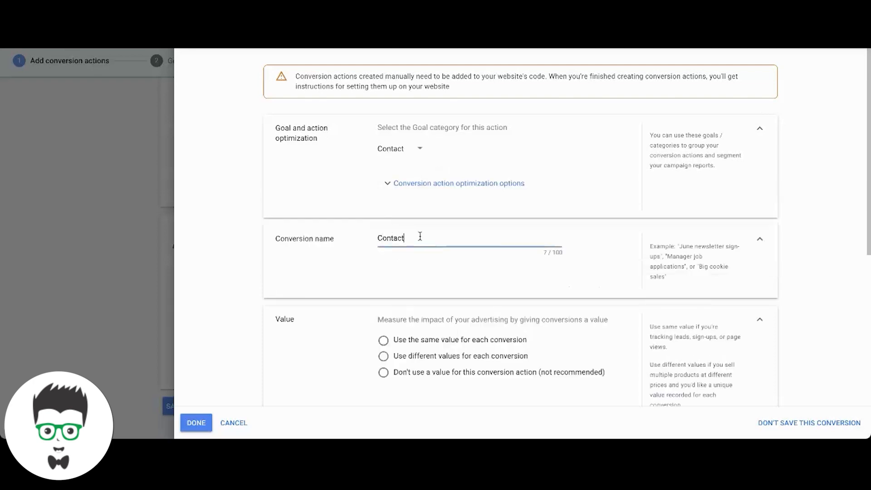
pyautogui.write('form lead new')
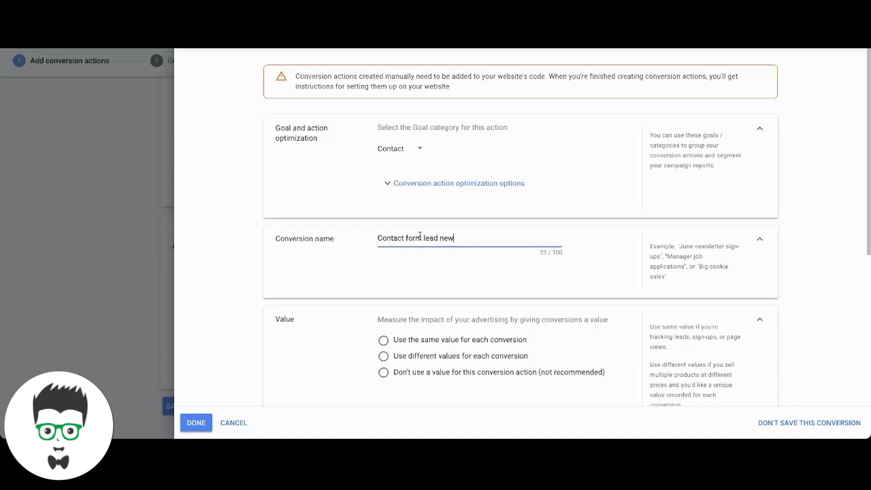
pyautogui.click(384, 295)
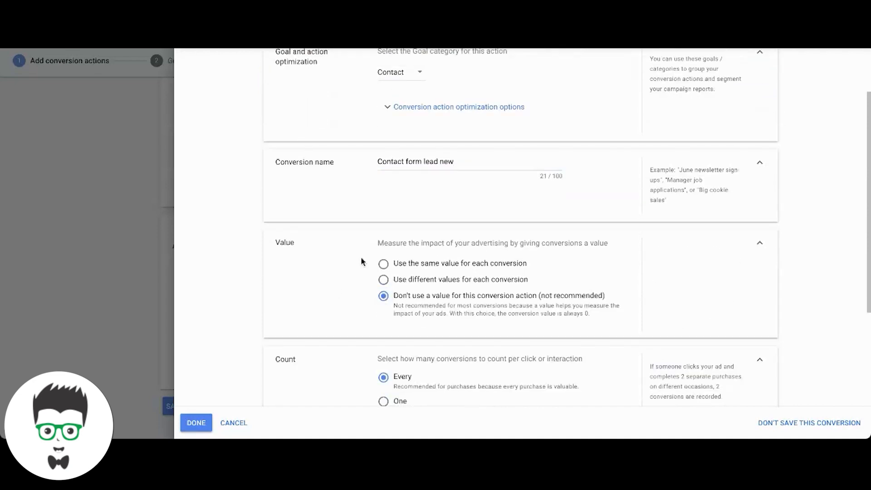
pyautogui.click(383, 402)
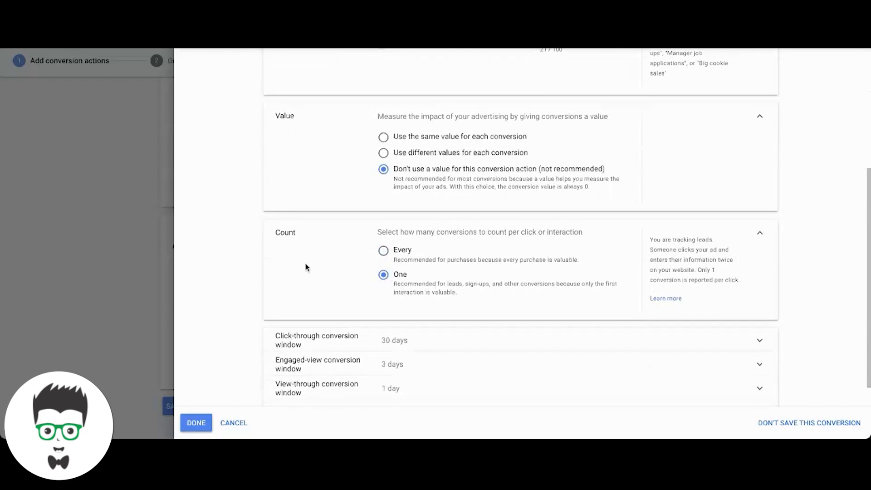
pyautogui.scroll(-3)
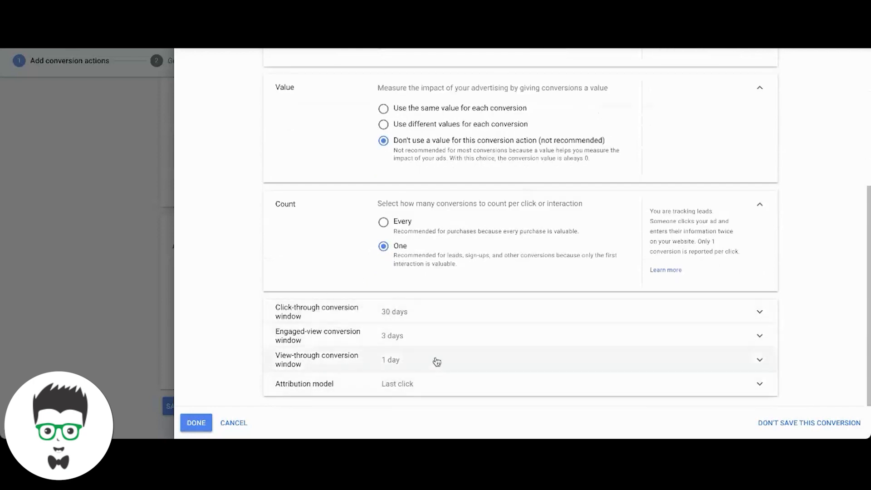
pyautogui.click(195, 423)
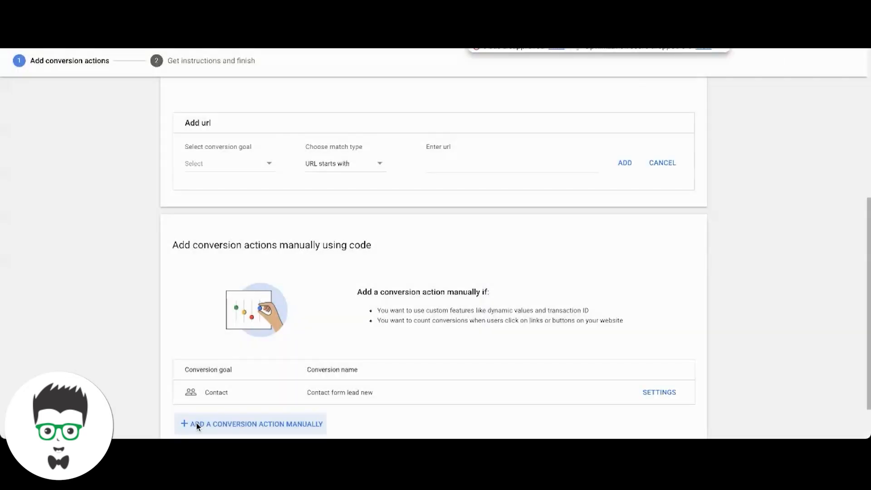
pyautogui.moveTo(362, 237)
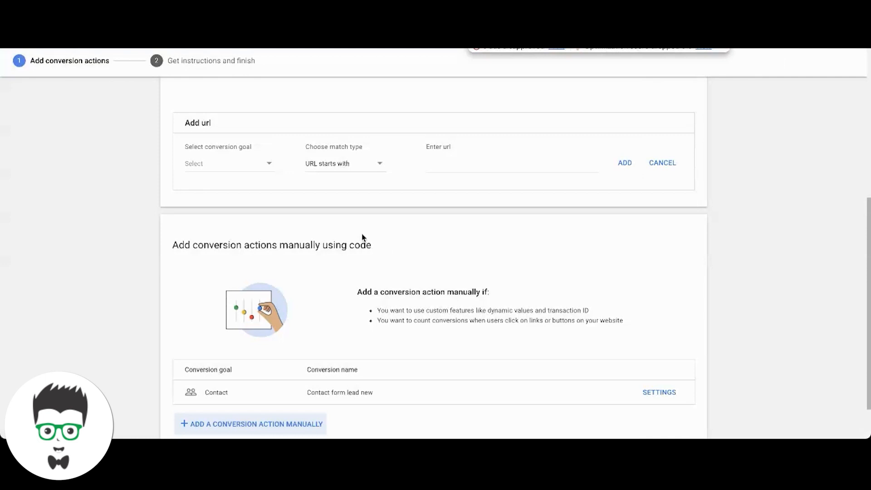
# Save the conversion actions and show the event tag for Contact form lead new
pyautogui.scroll(-3)
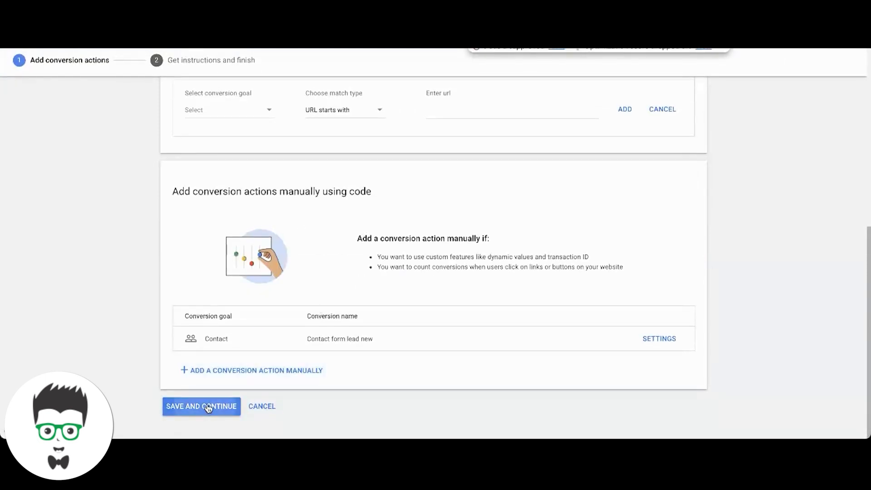
pyautogui.click(200, 406)
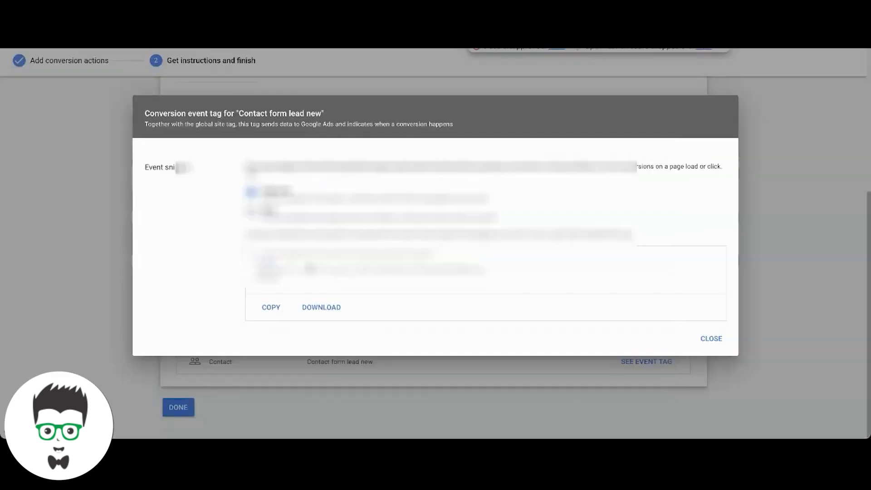